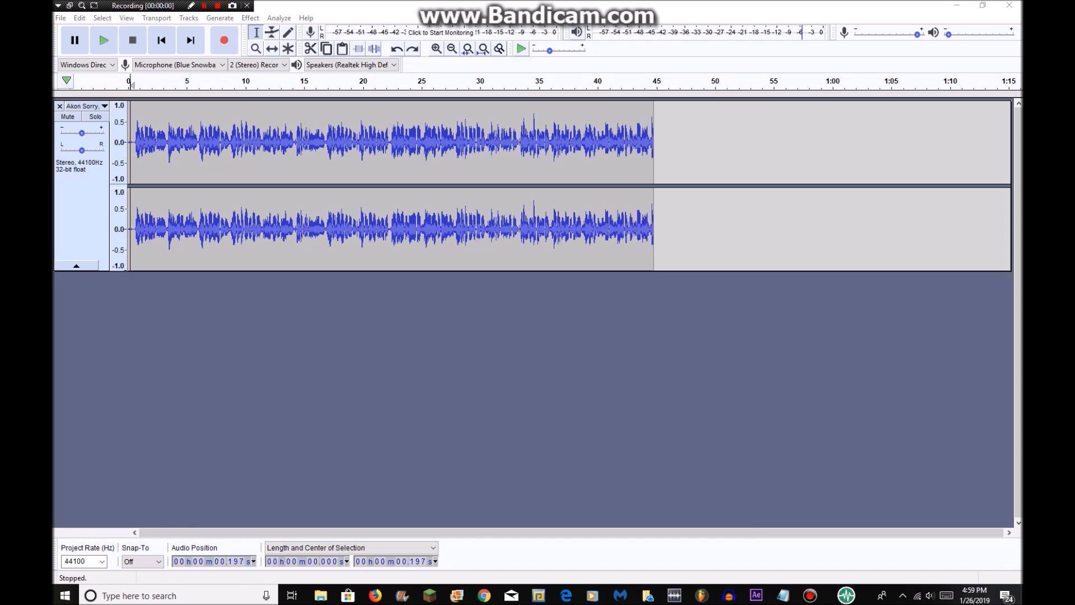
Focus the Akon acapella track and play it, pausing around 17 seconds
click(368, 92)
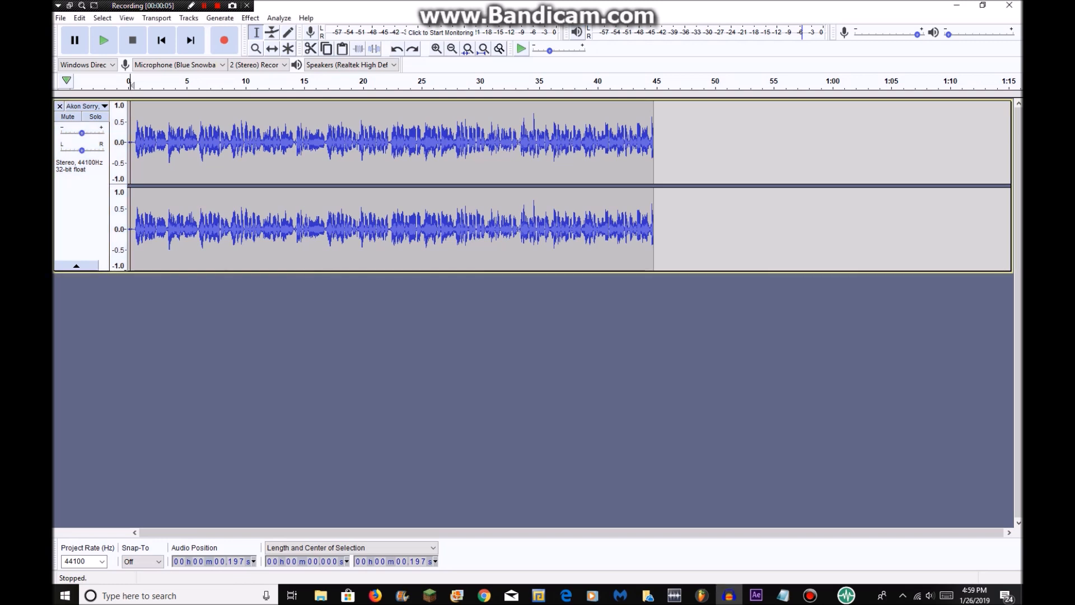
click(103, 39)
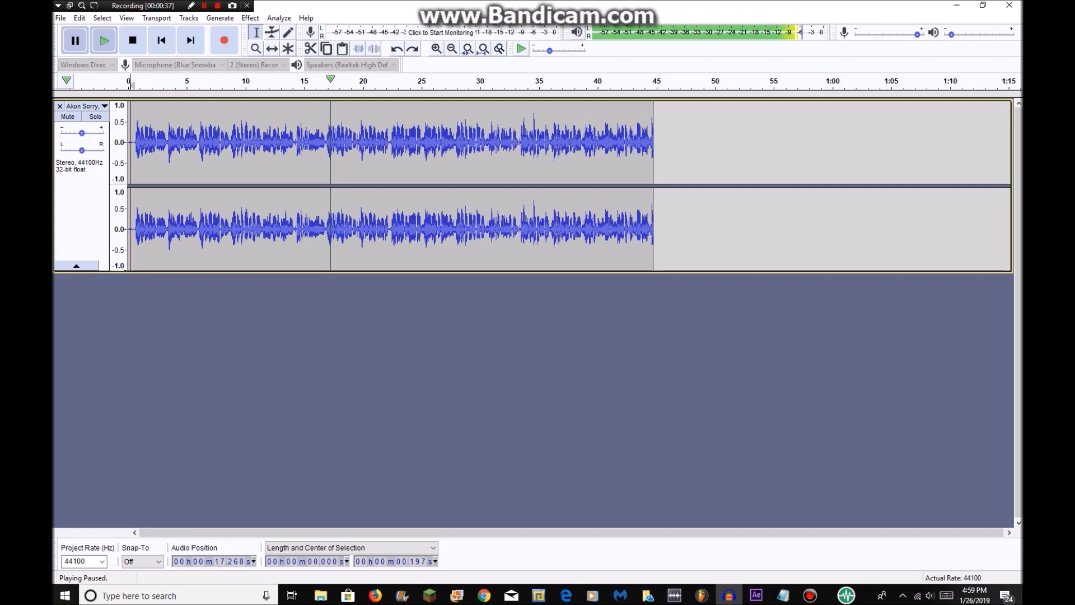
Select the entire acapella clip and open the GSnap effect from the Effect menu
click(131, 39)
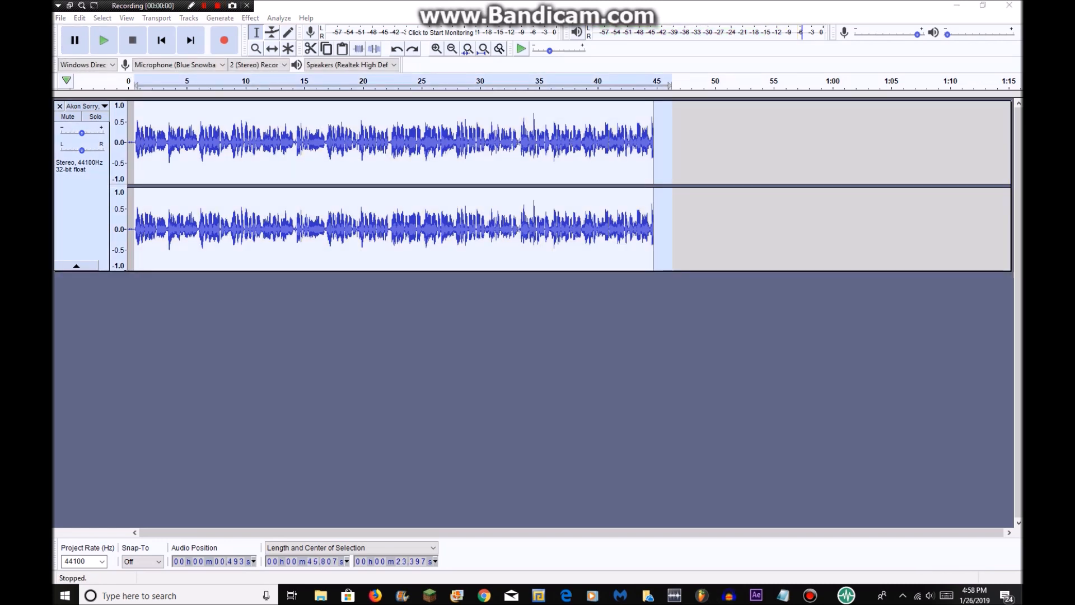
click(250, 17)
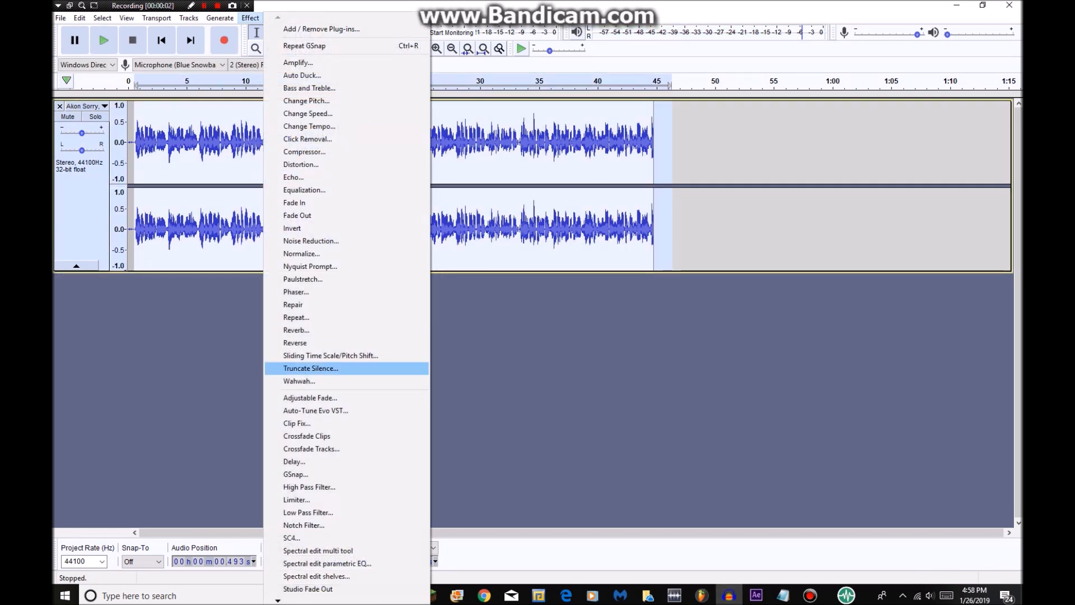
click(296, 473)
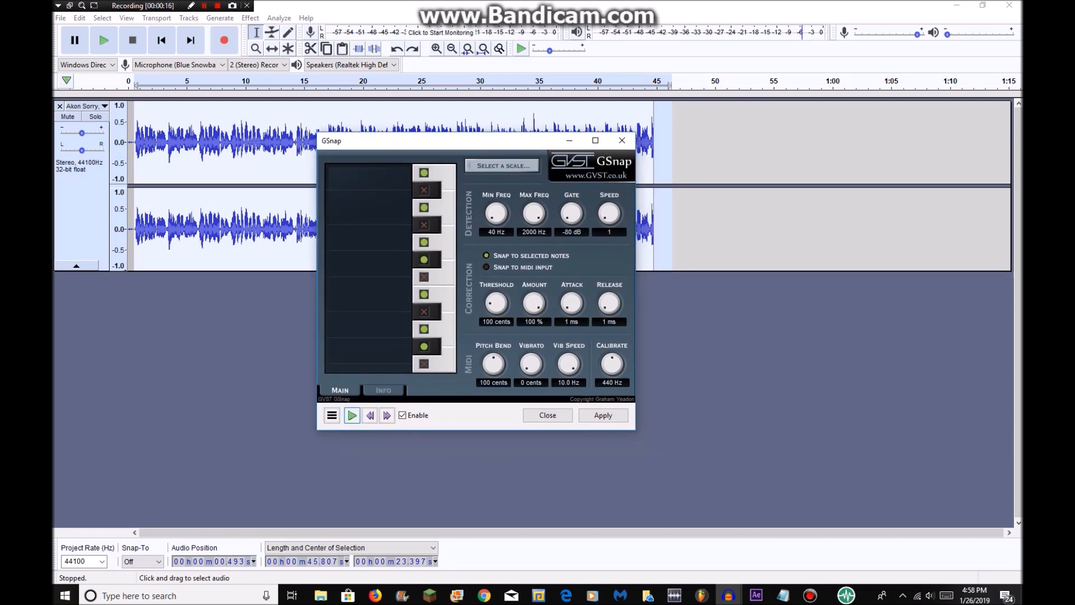
mouse_move(351, 415)
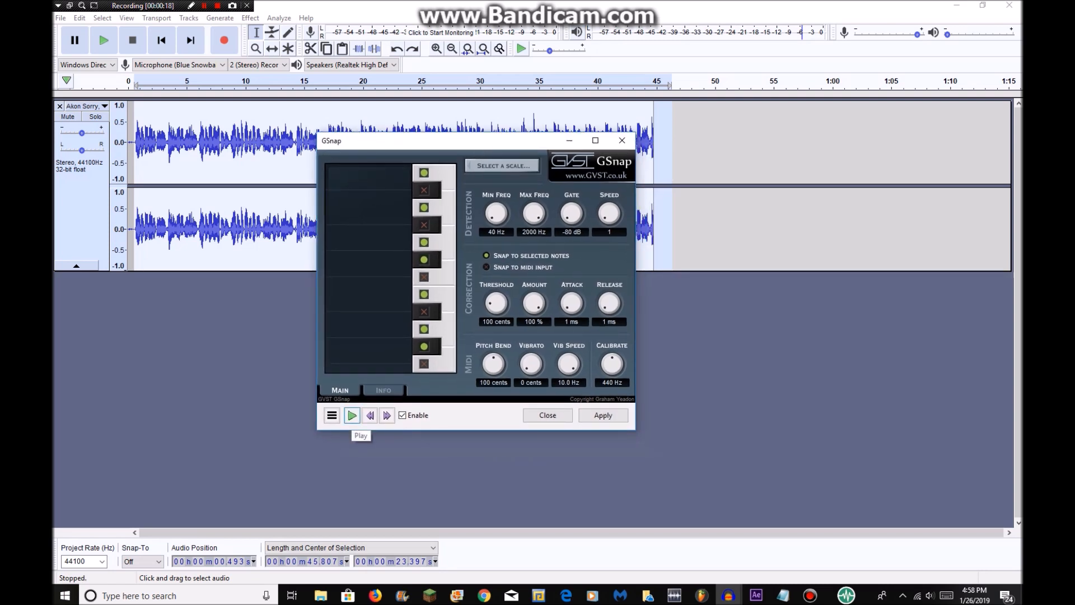
Preview the acapella through GSnap's default settings, then stop the preview
click(351, 415)
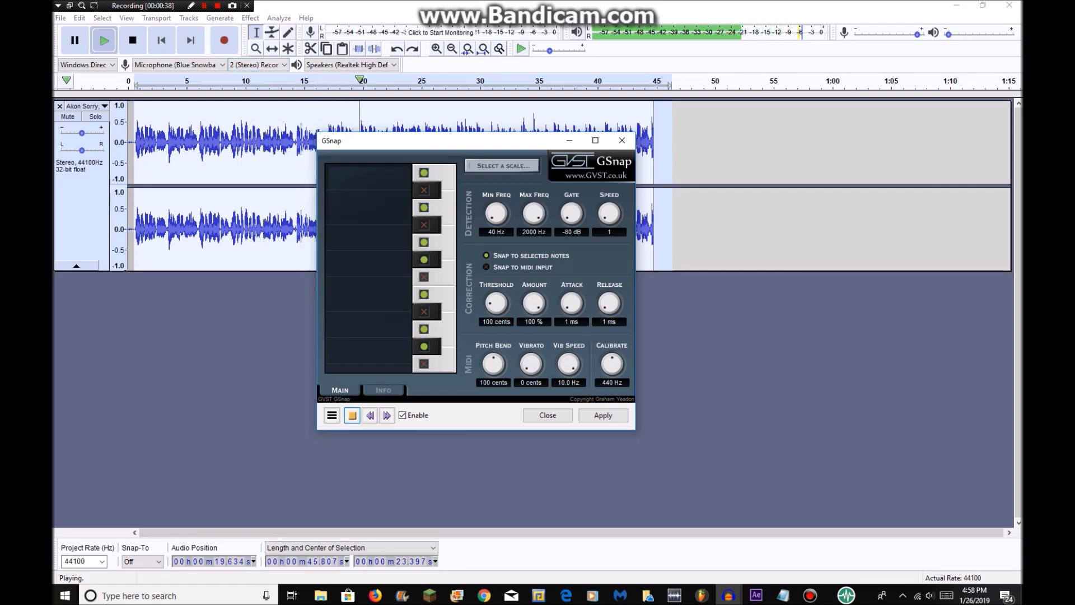
click(352, 415)
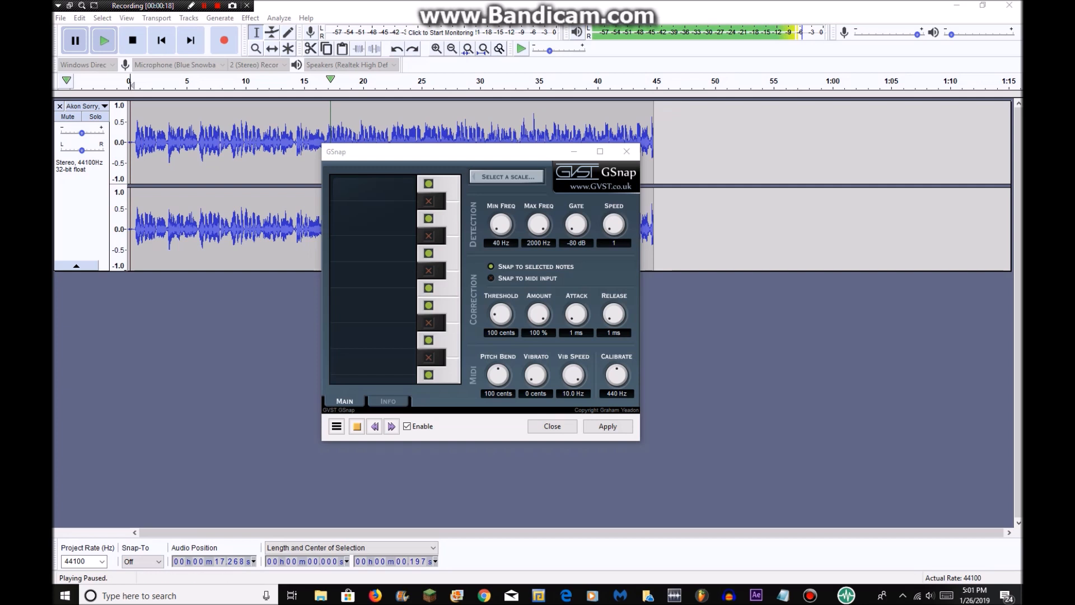
Drag GSnap's Amount knob down from 100% to 86%
drag(538, 313, 538, 326)
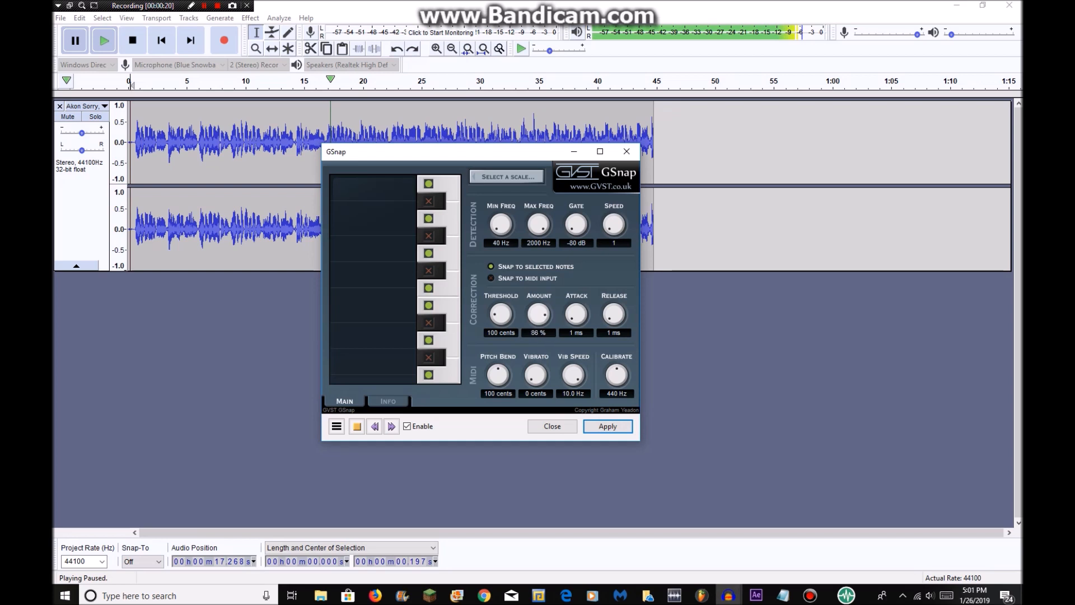
drag(538, 314, 538, 309)
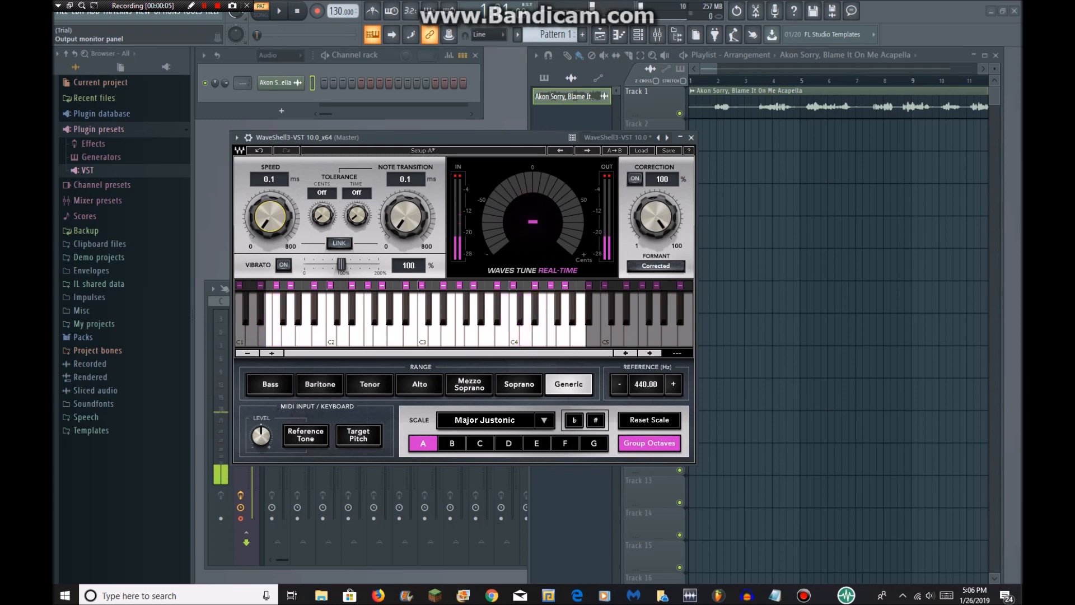
Change Waves Tune Real-Time's scale from Major Justonic to Kafi (Hindustani)
click(317, 323)
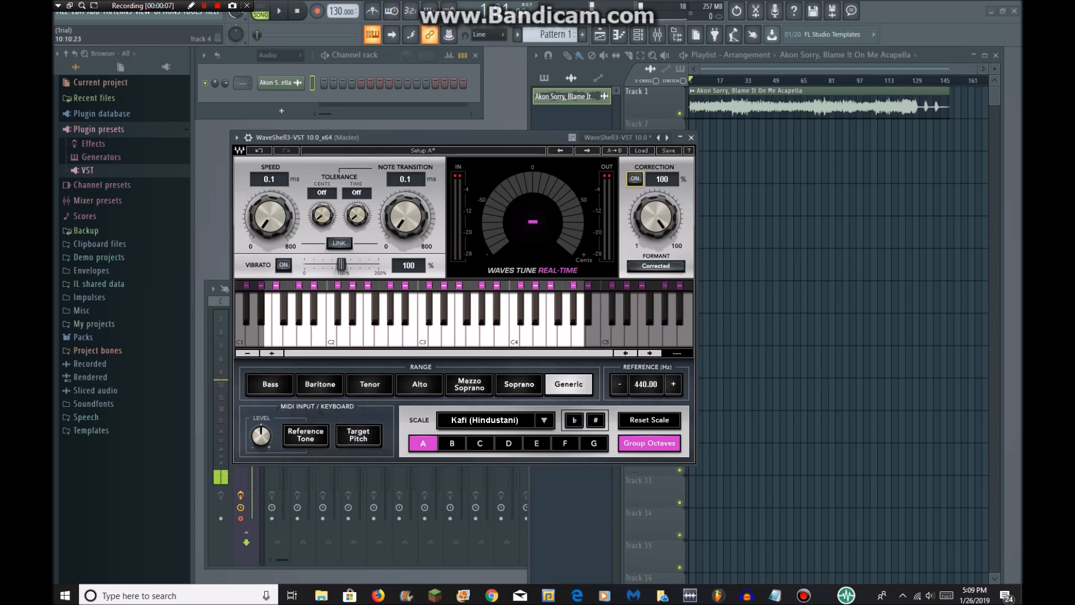
click(274, 312)
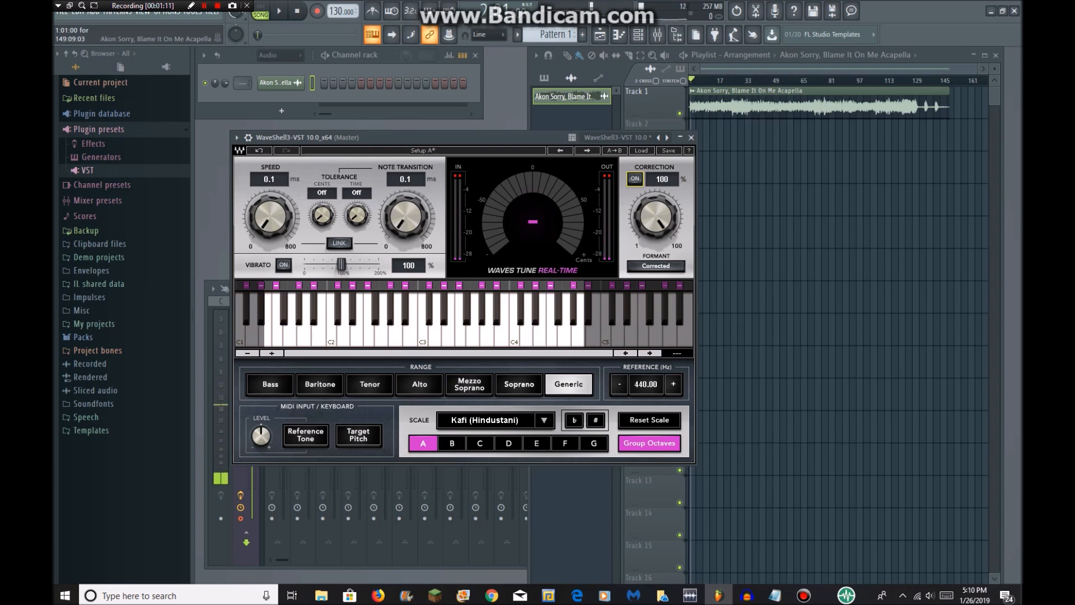
Switch Waves Tune's scale to Minor Pentatonic and play the vocal with the beat
click(528, 319)
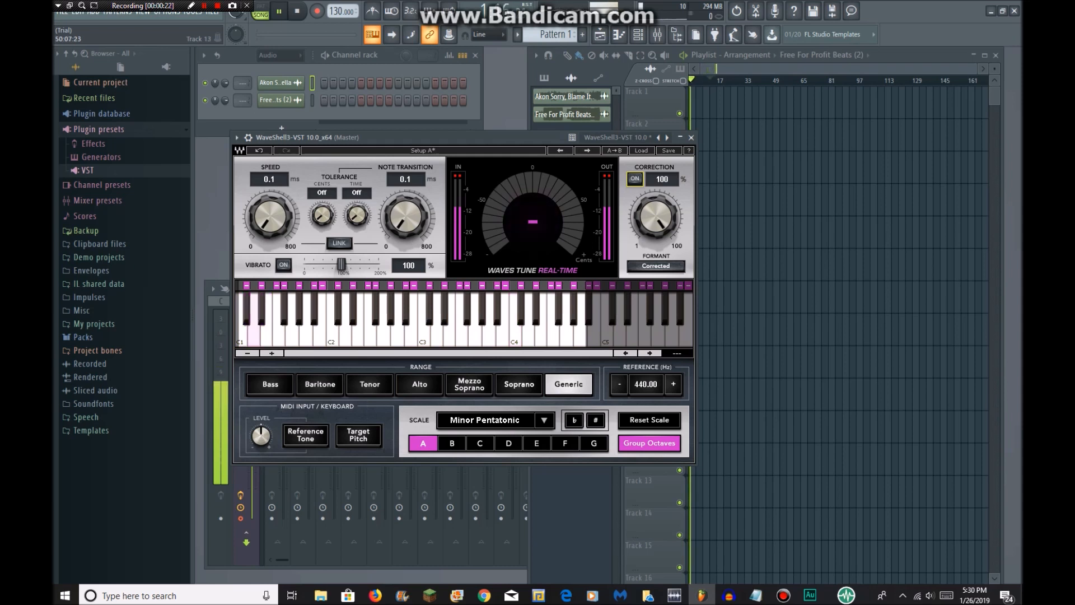
click(297, 316)
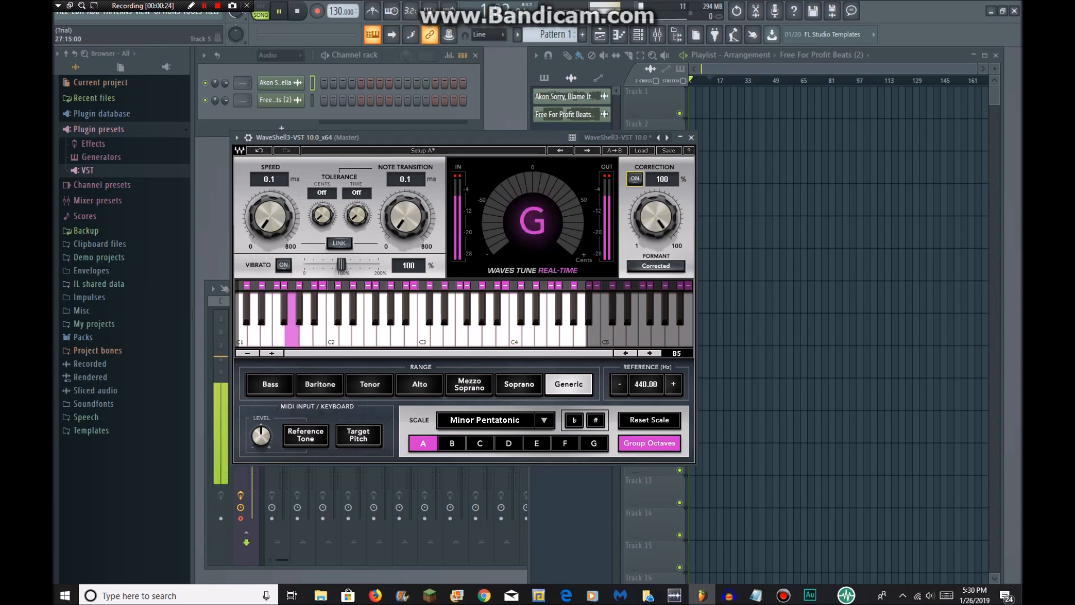